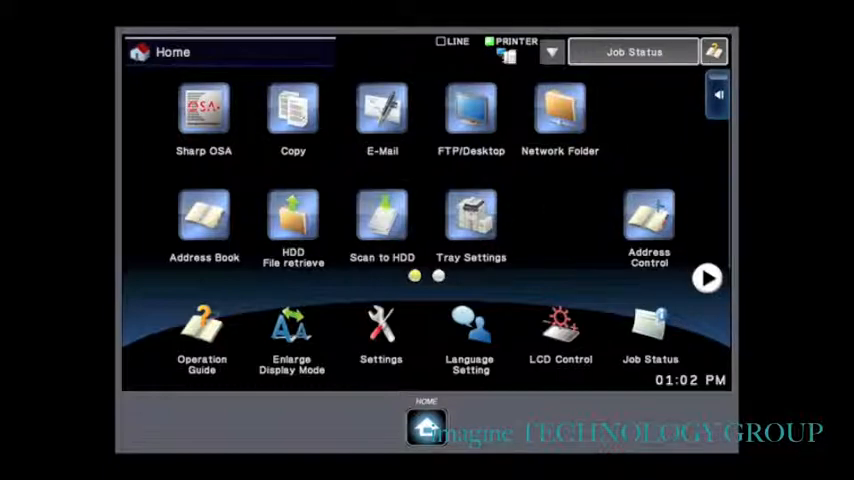
- Enter the Copy function from the Home screen with default settings and one copy
{"action": "left_click", "coordinate": [292, 110]}
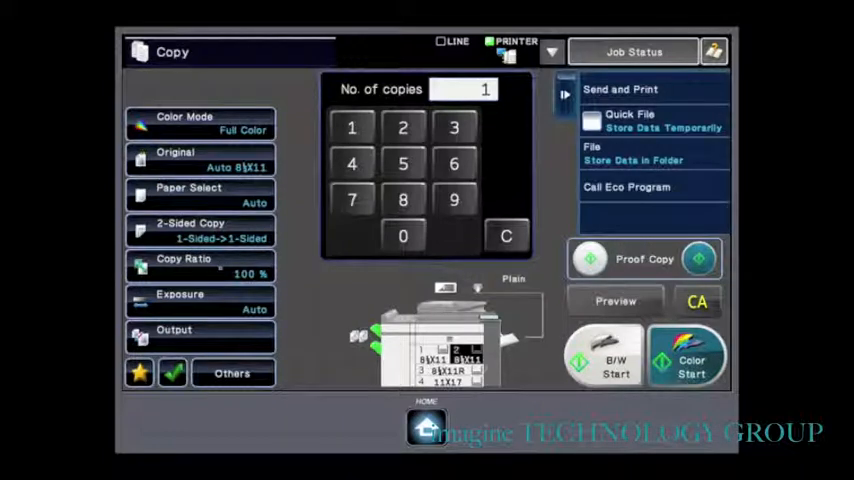
- Browse the 2-Sided Copy options and settle on 1-Sided->2-Sided
{"action": "left_click", "coordinate": [200, 230]}
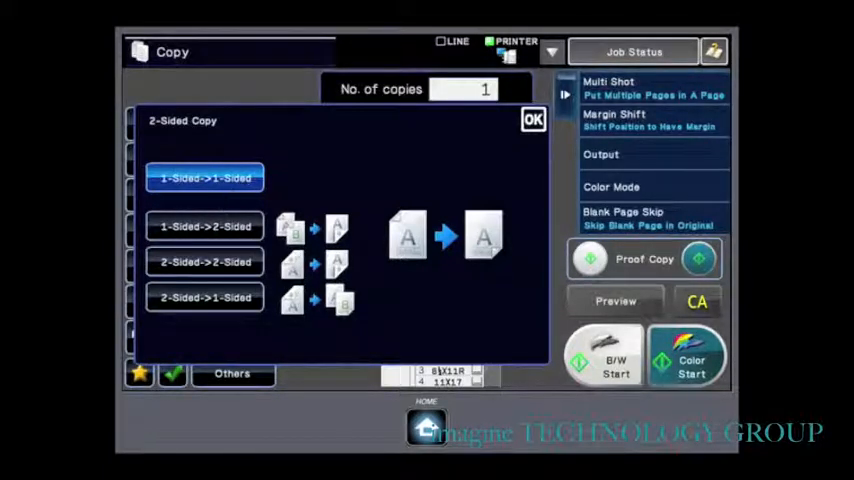
{"action": "left_click", "coordinate": [205, 226]}
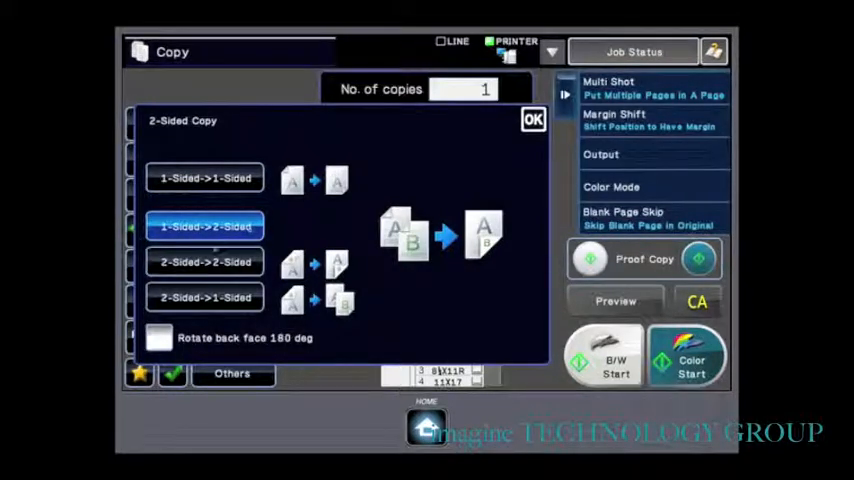
{"action": "left_click", "coordinate": [205, 261]}
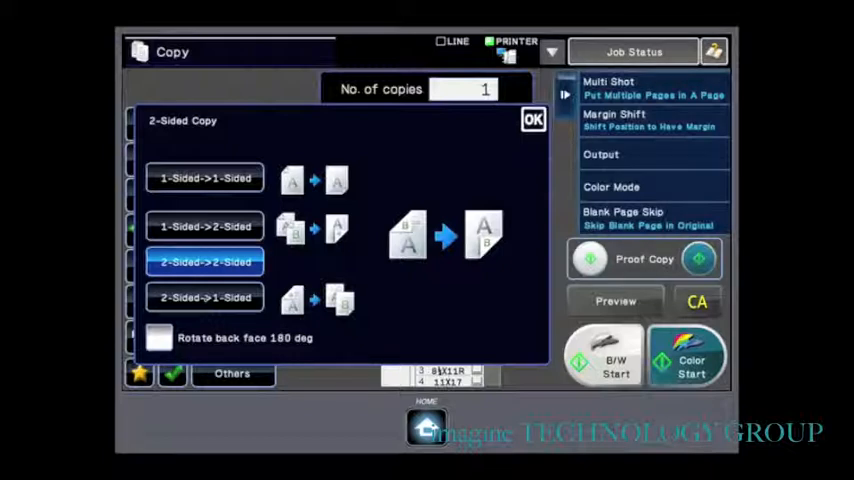
{"action": "left_click", "coordinate": [204, 297]}
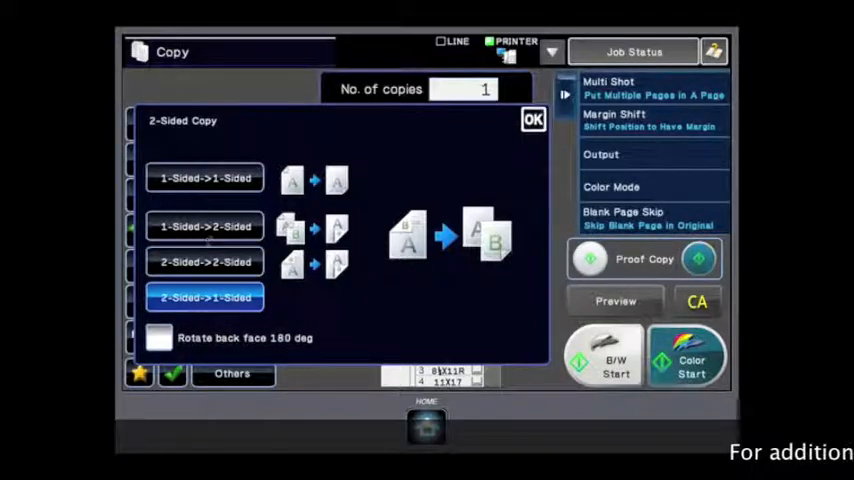
{"action": "left_click", "coordinate": [204, 226]}
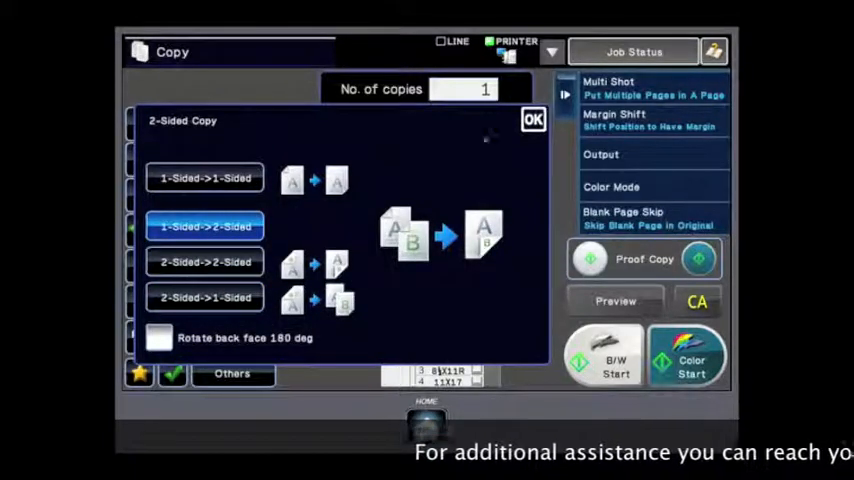
- Confirm 1-Sided->2-Sided with OK and start the colour copy job
{"action": "left_click", "coordinate": [533, 119]}
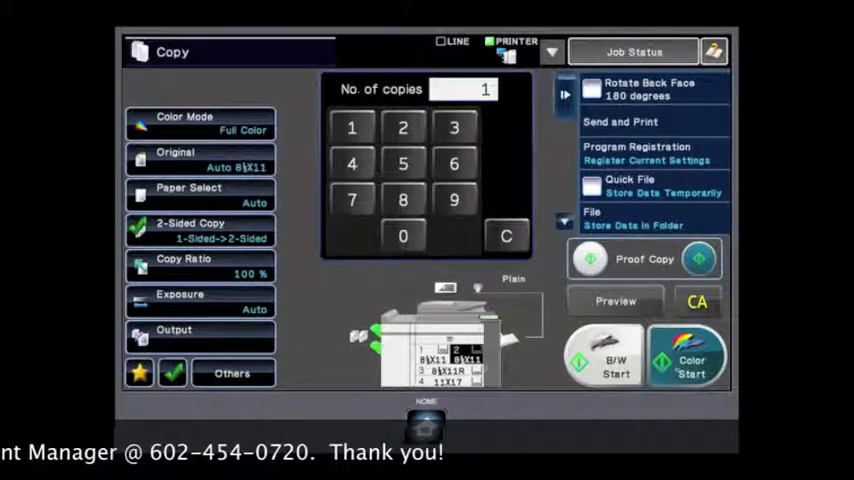
{"action": "left_click", "coordinate": [688, 360]}
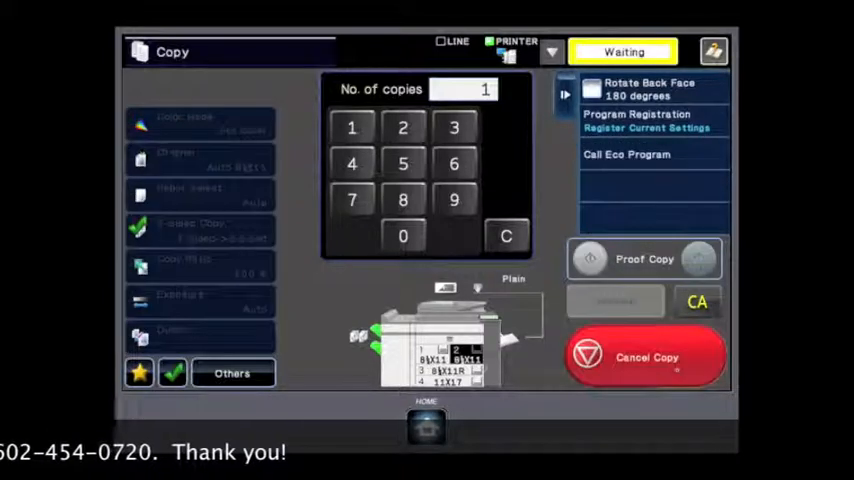